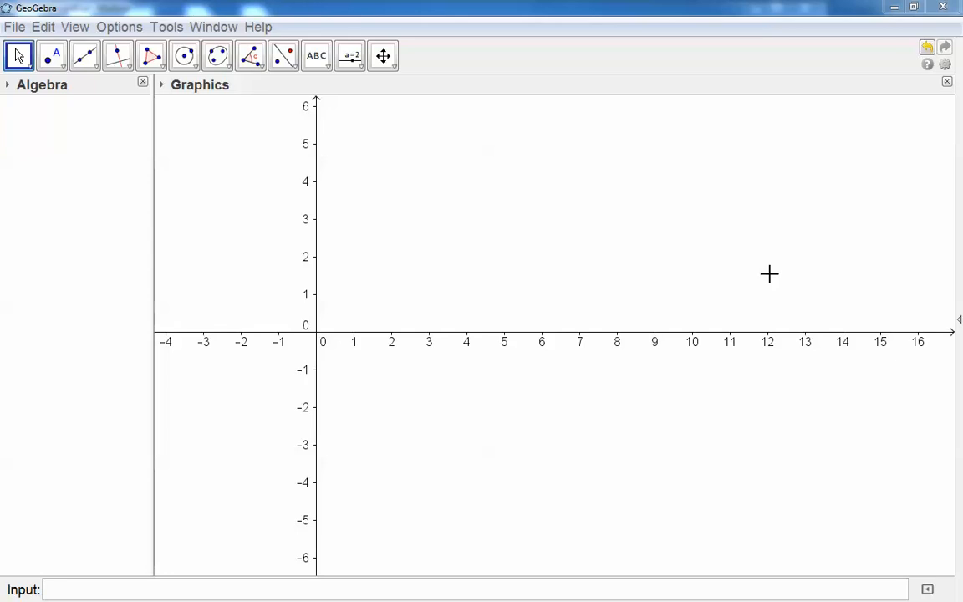
pyautogui.moveTo(771, 273)
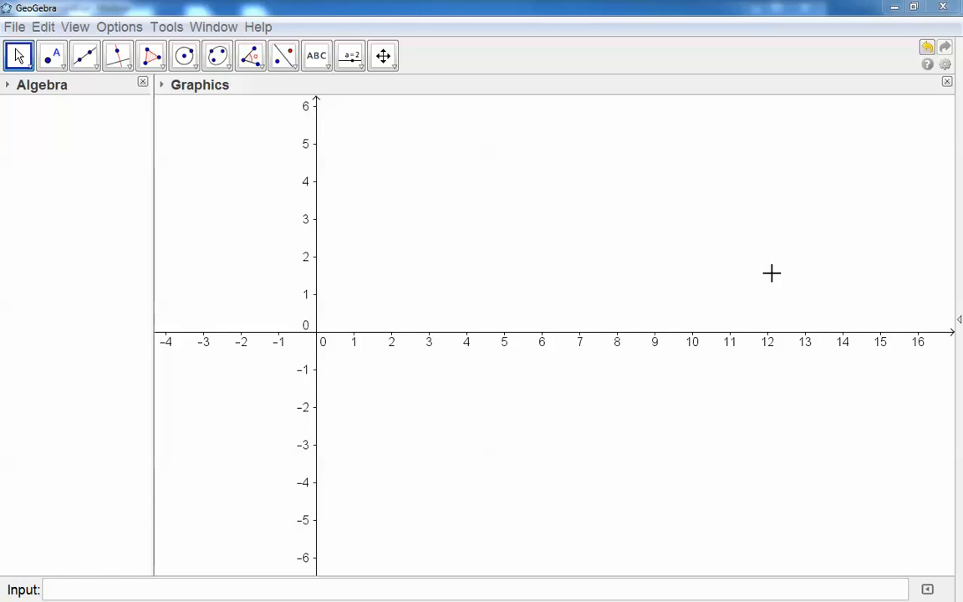
pyautogui.moveTo(951, 320)
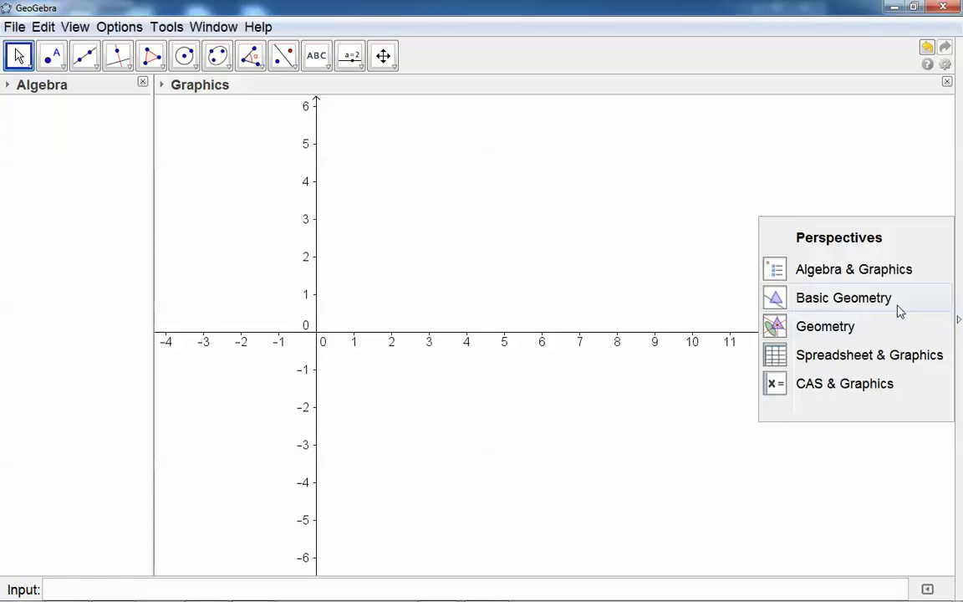
# Step: Switch to the Spreadsheet & Graphics layout and fill column A with years 2002–2008
pyautogui.click(869, 354)
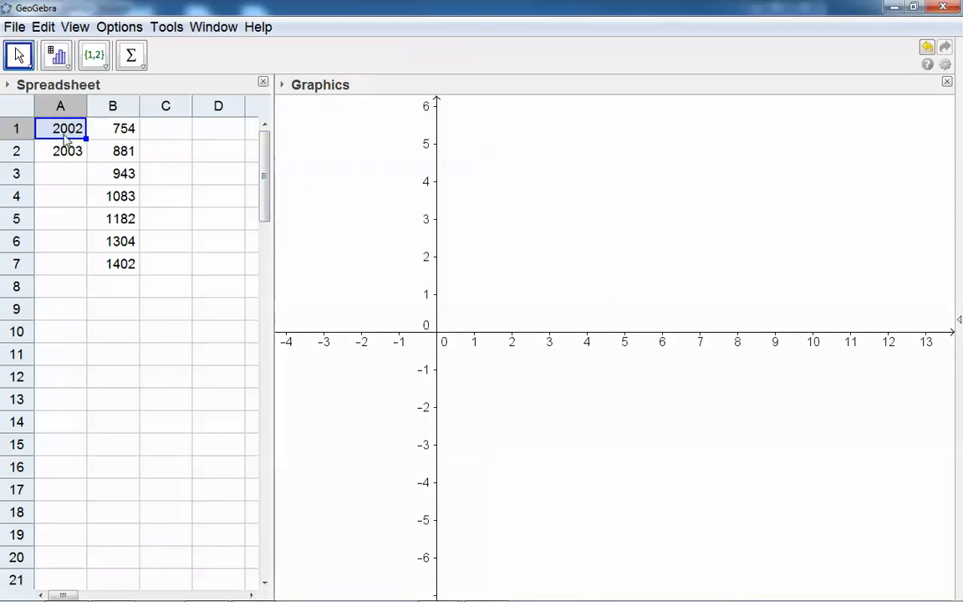
pyautogui.click(60, 150)
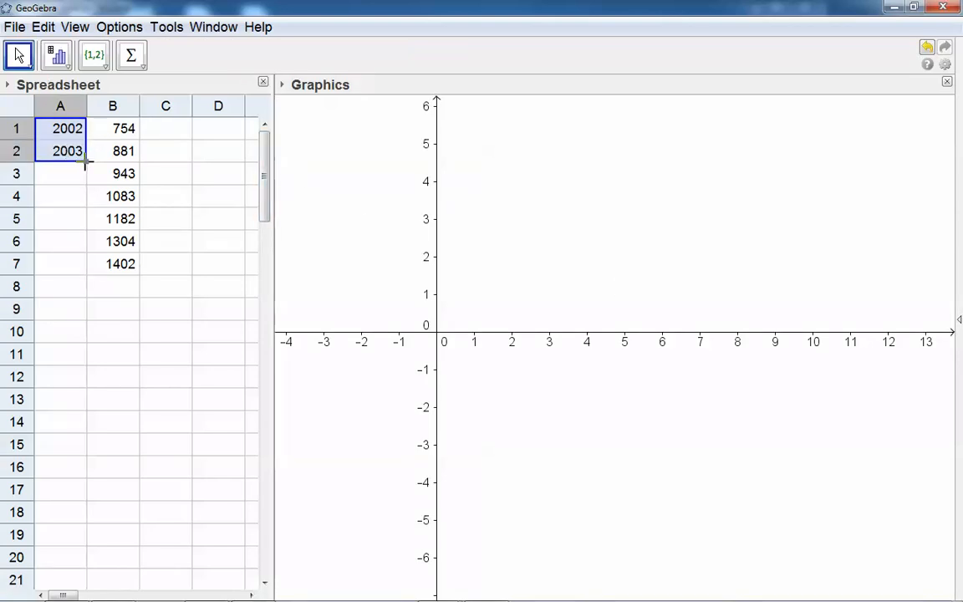
pyautogui.moveTo(85, 160); pyautogui.dragTo(84, 263)
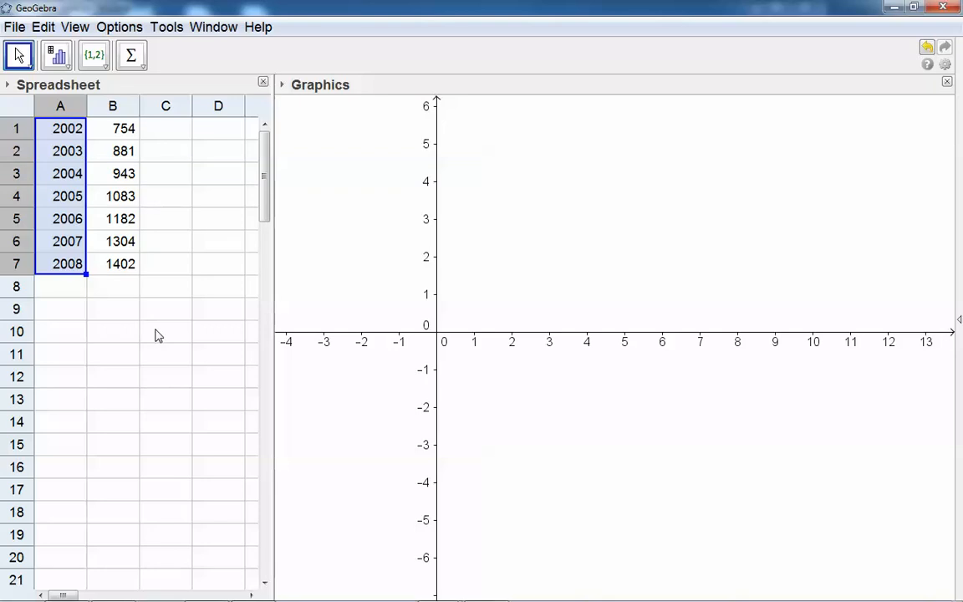
pyautogui.moveTo(178, 337)
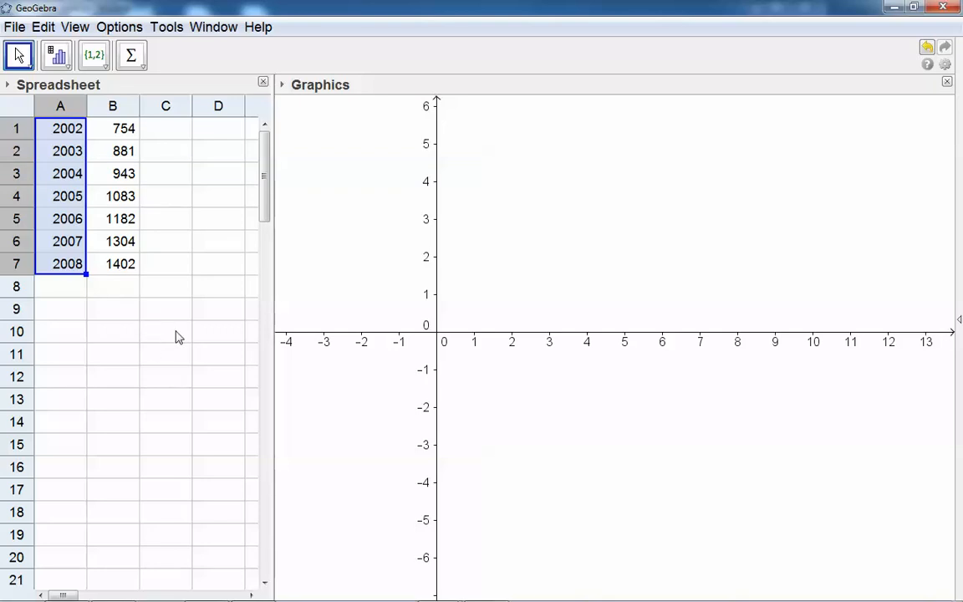
pyautogui.moveTo(213, 224)
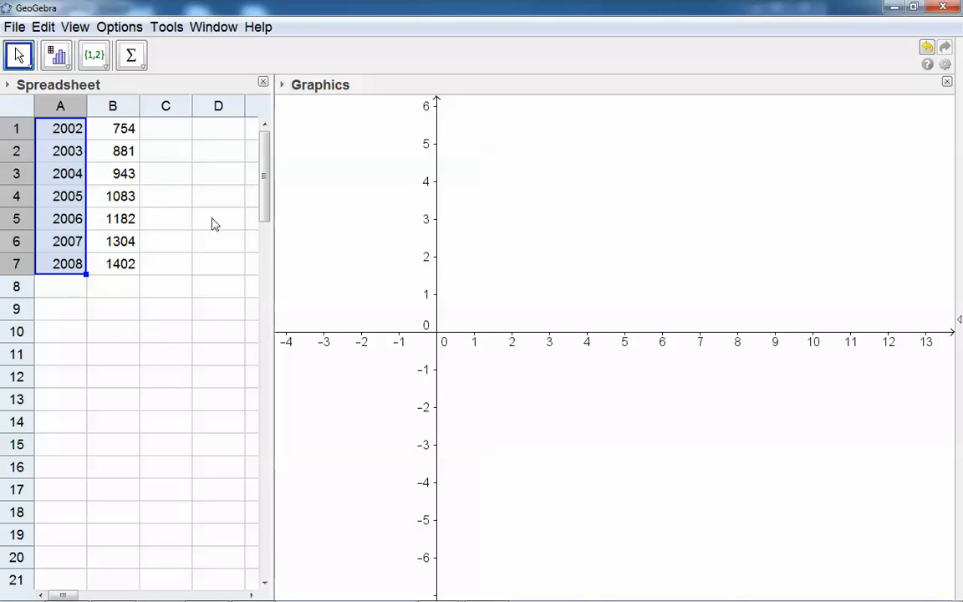
# Step: Run Two Variable Regression Analysis on A1:B7 to show the year–count scatter plot
pyautogui.click(112, 128)
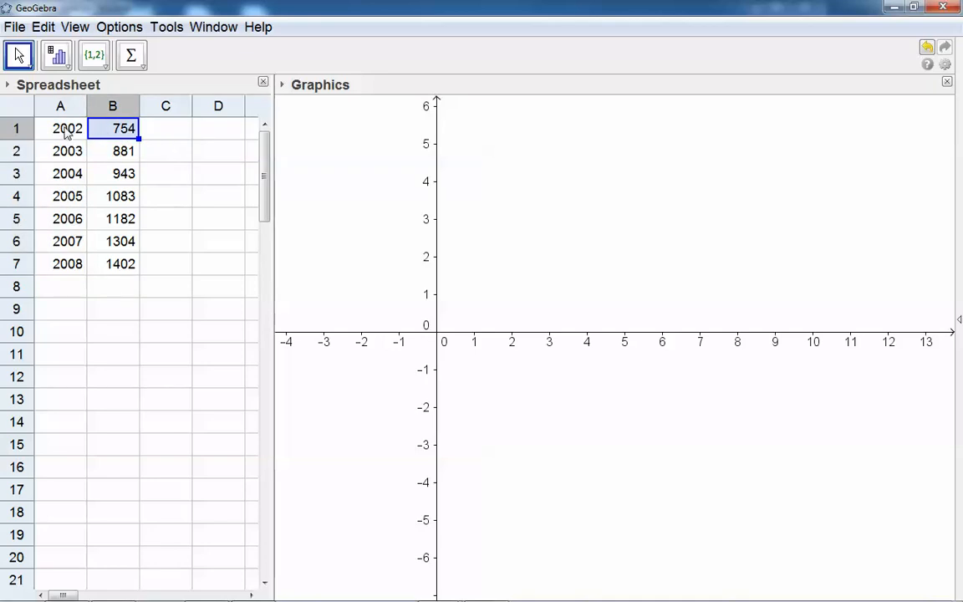
pyautogui.moveTo(60, 128); pyautogui.dragTo(119, 263)
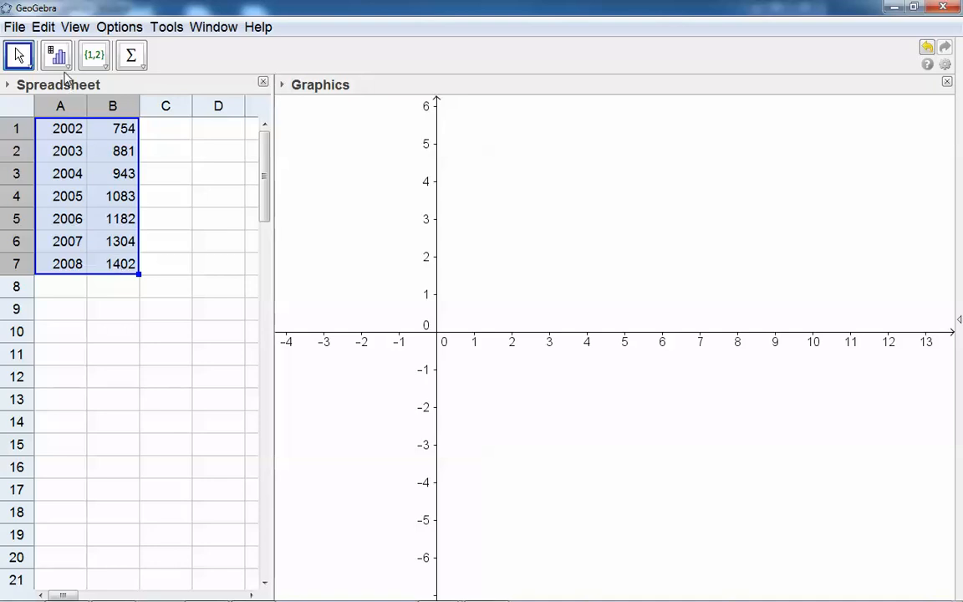
pyautogui.click(57, 56)
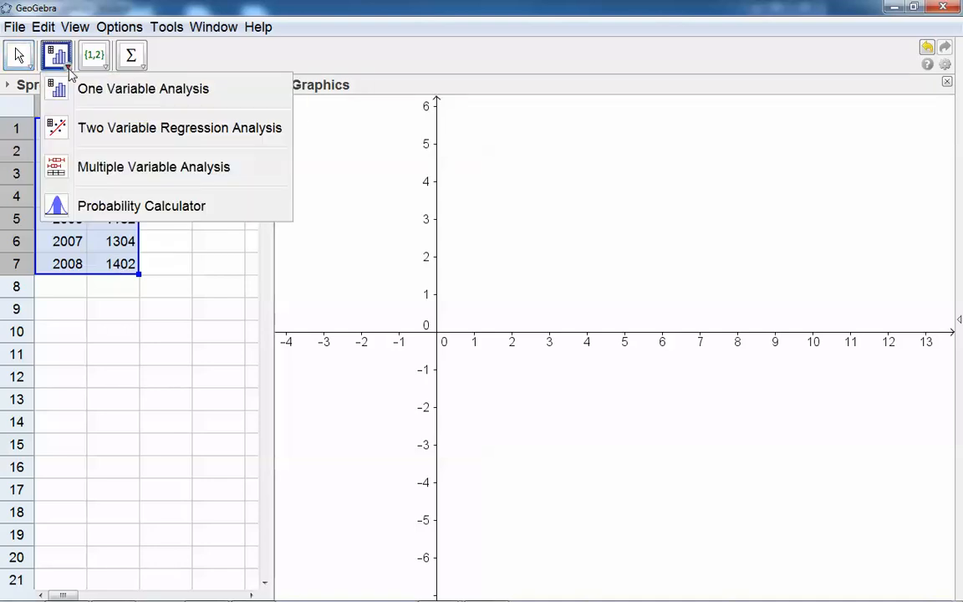
pyautogui.moveTo(129, 133)
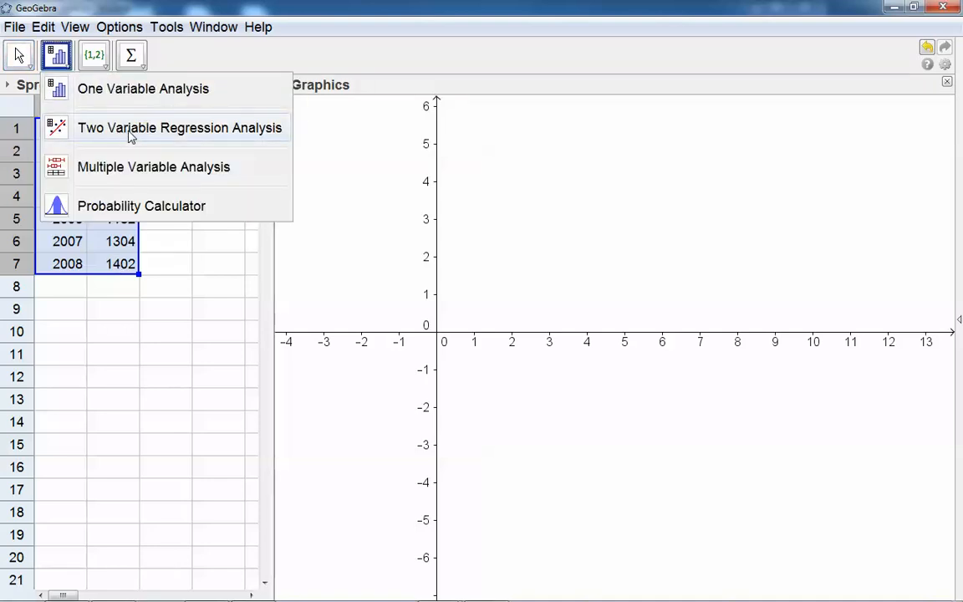
pyautogui.click(179, 127)
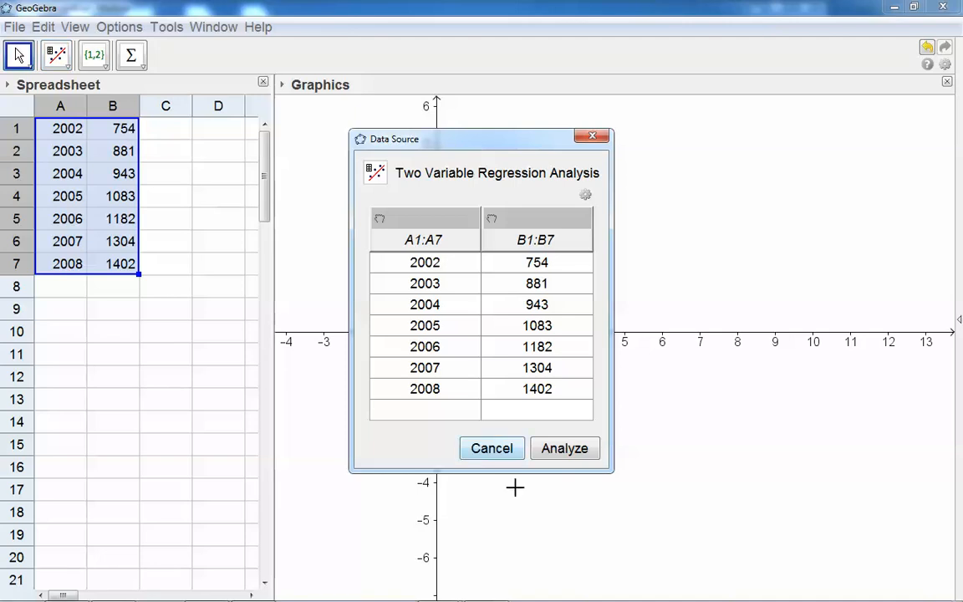
pyautogui.click(565, 448)
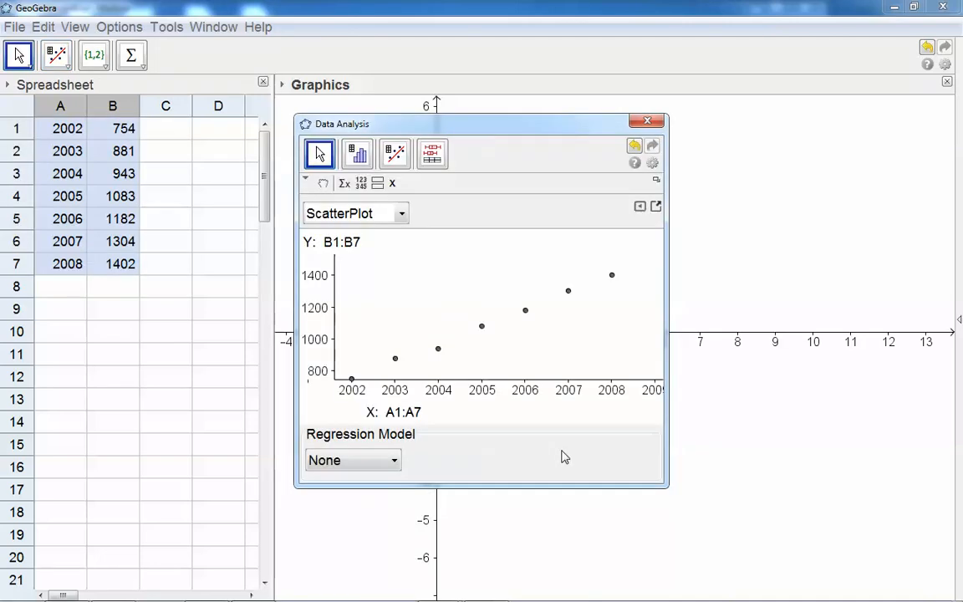
pyautogui.moveTo(537, 453)
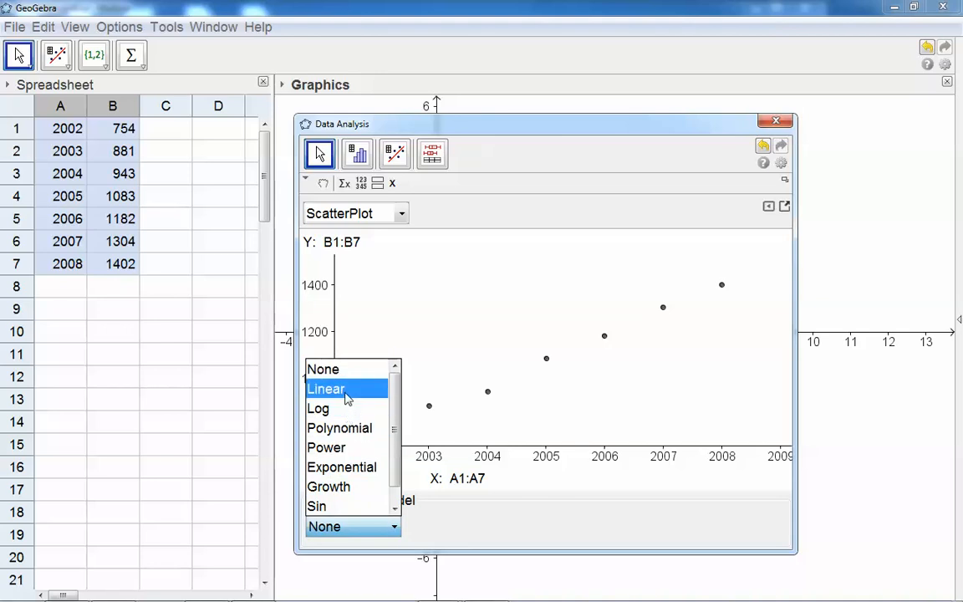
# Step: Apply the Linear model, y = 108.1786x − 215819.6071, and start entering x-value 20
pyautogui.click(326, 388)
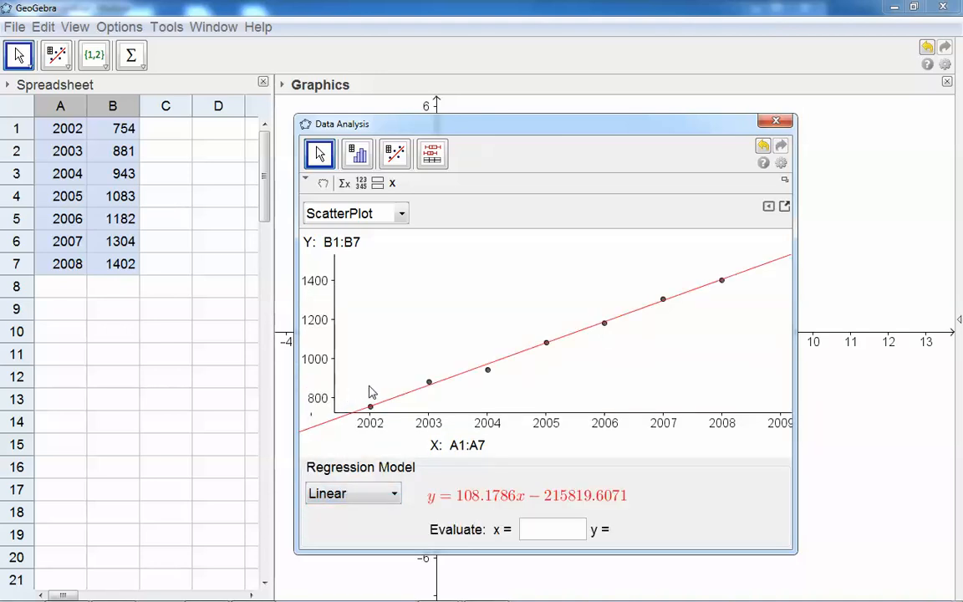
pyautogui.moveTo(426, 508)
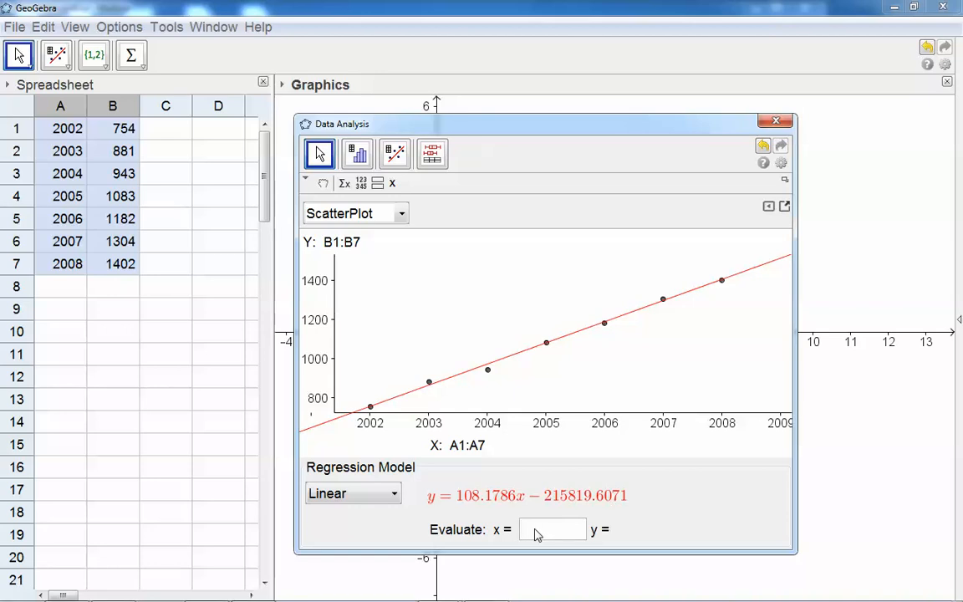
pyautogui.write('20')
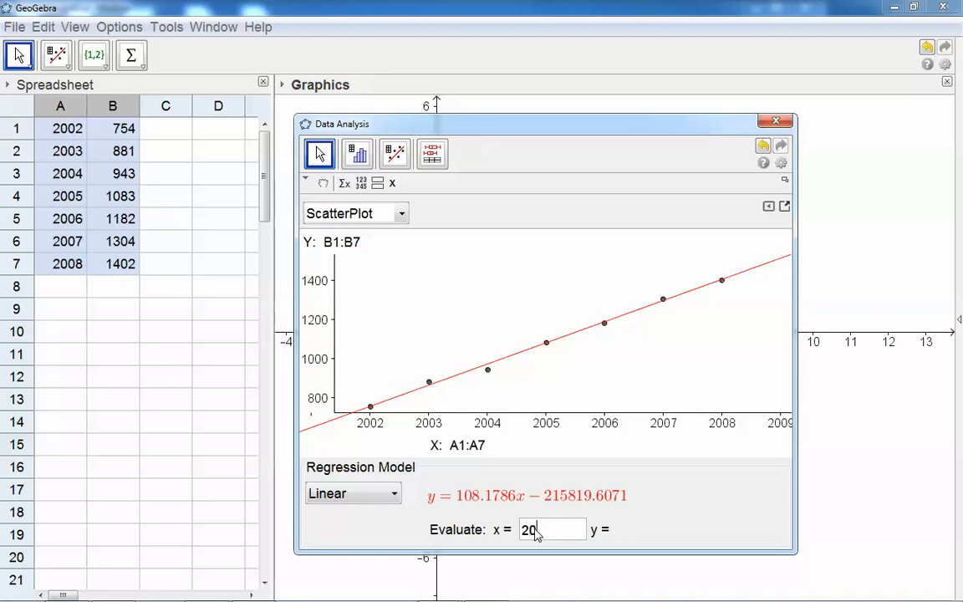